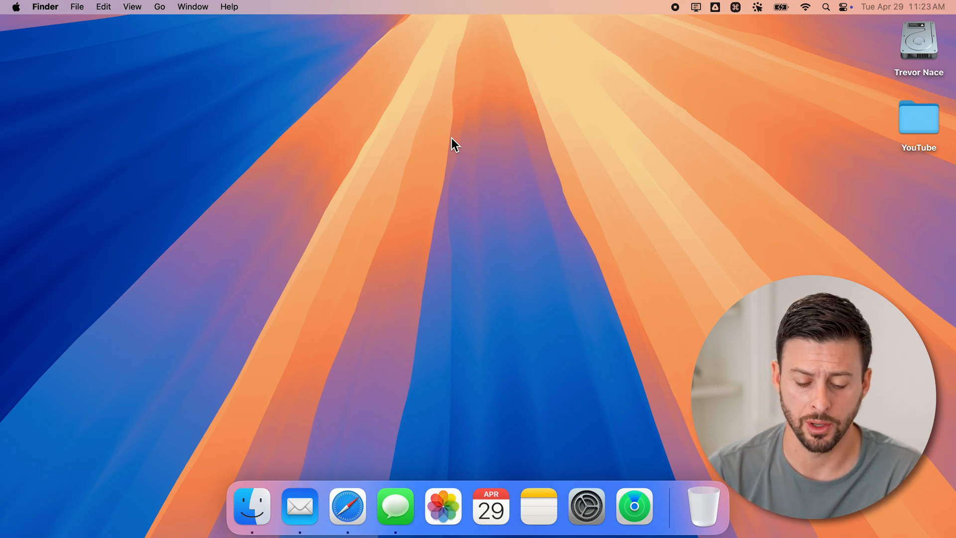
pyautogui.moveTo(251, 506)
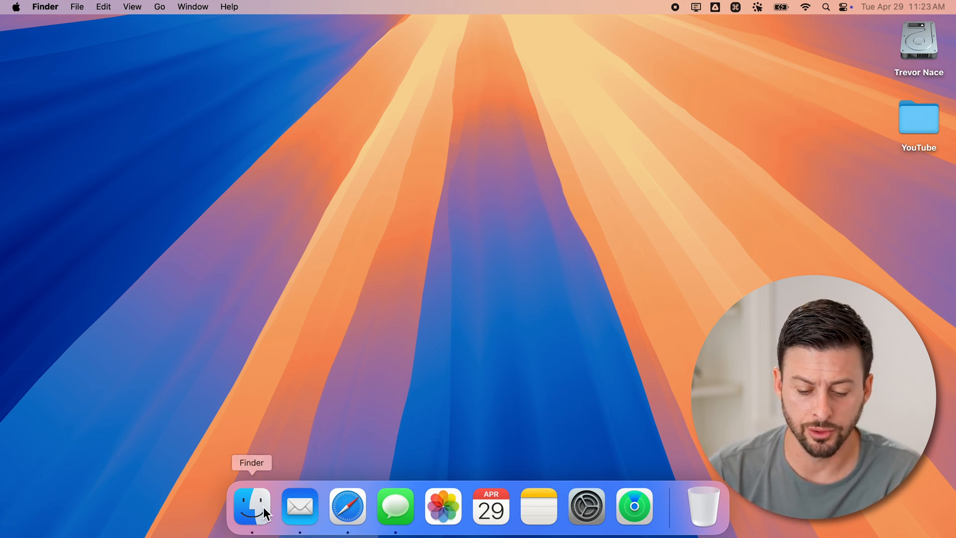
# Open a Finder window and go to the path /users via Go to Folder.
pyautogui.click(251, 506)
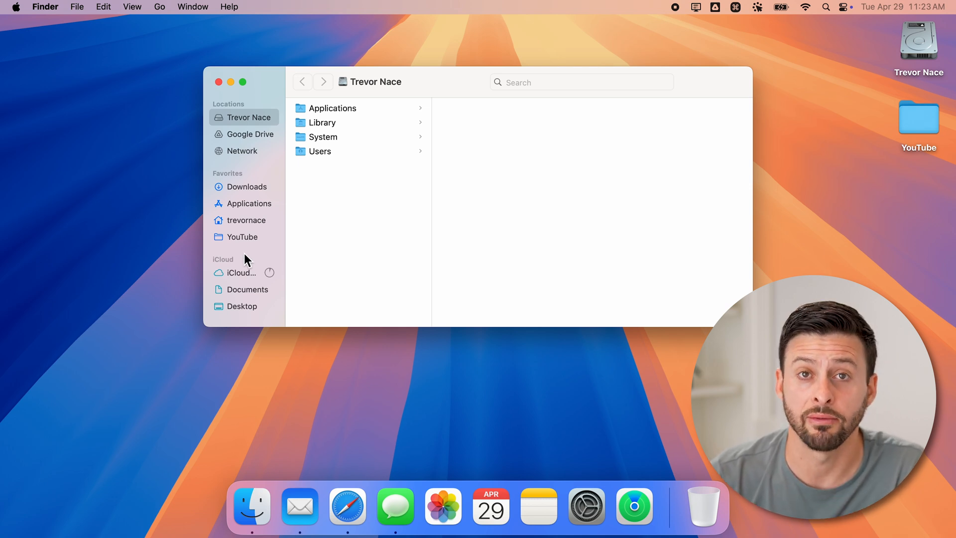
pyautogui.moveTo(235, 220)
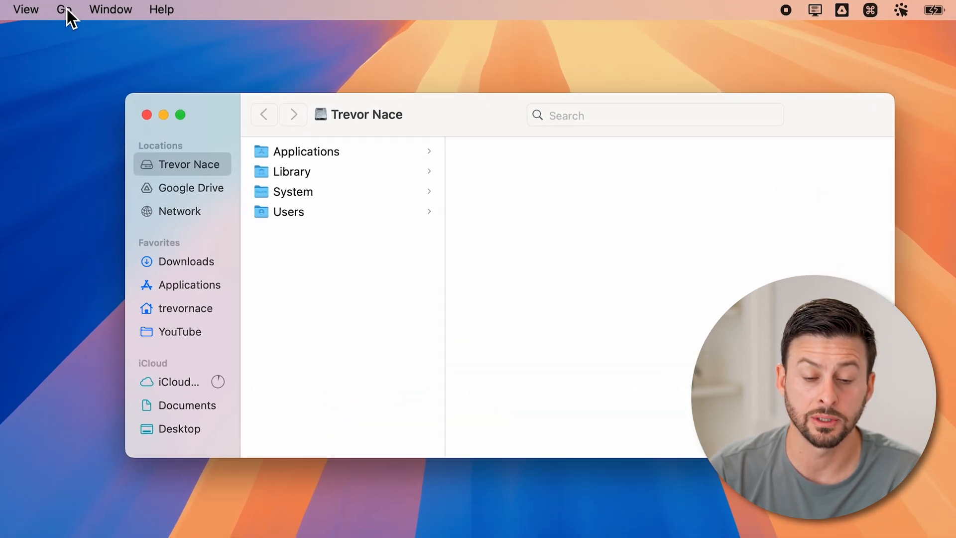
pyautogui.click(64, 9)
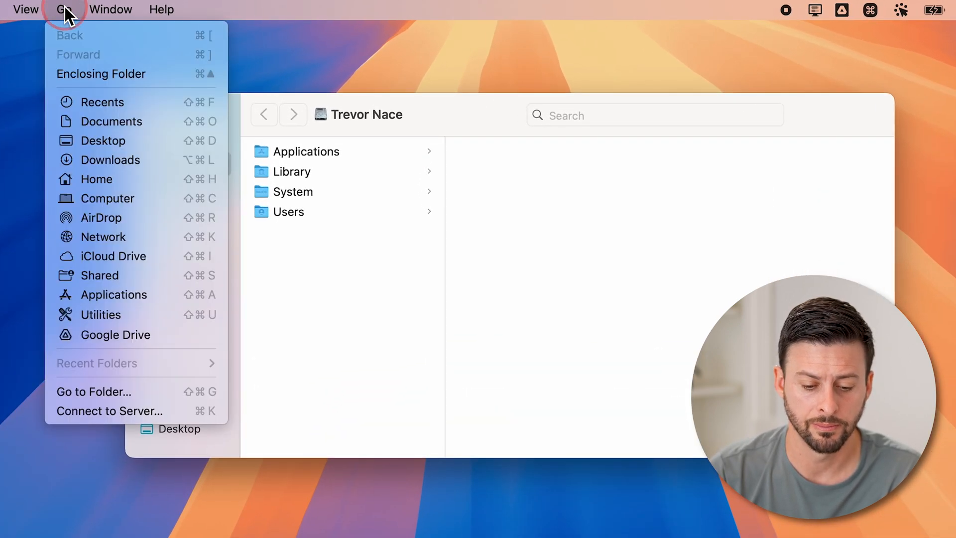
pyautogui.moveTo(74, 381)
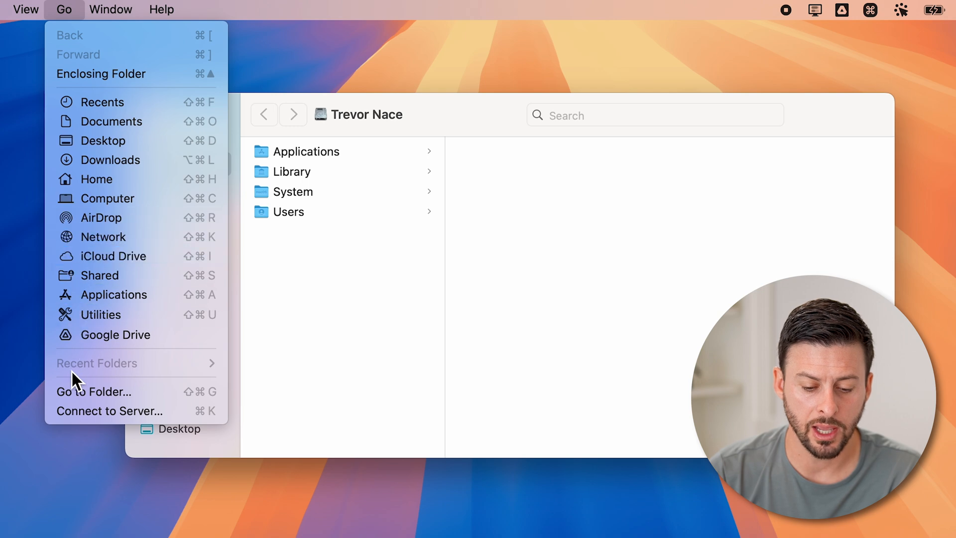
pyautogui.moveTo(92, 391)
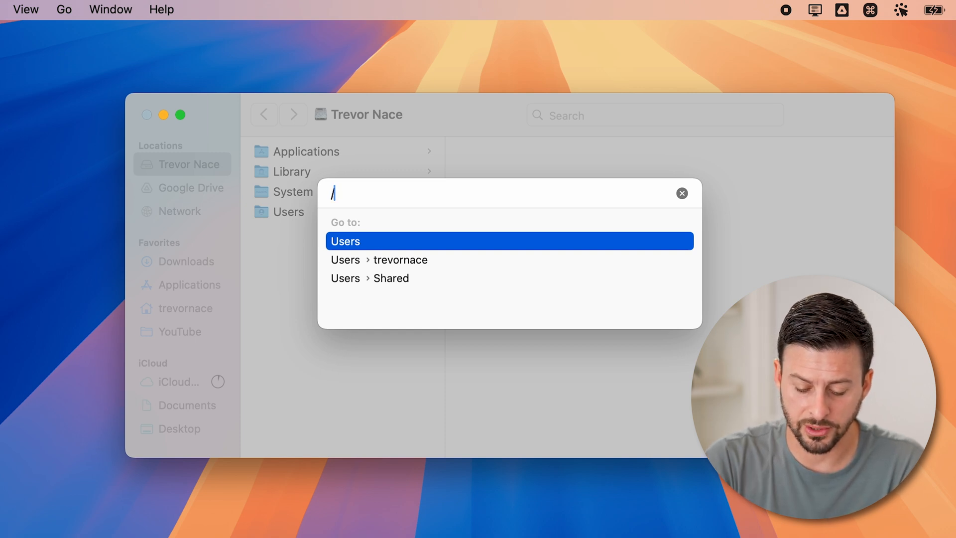
pyautogui.write('users')
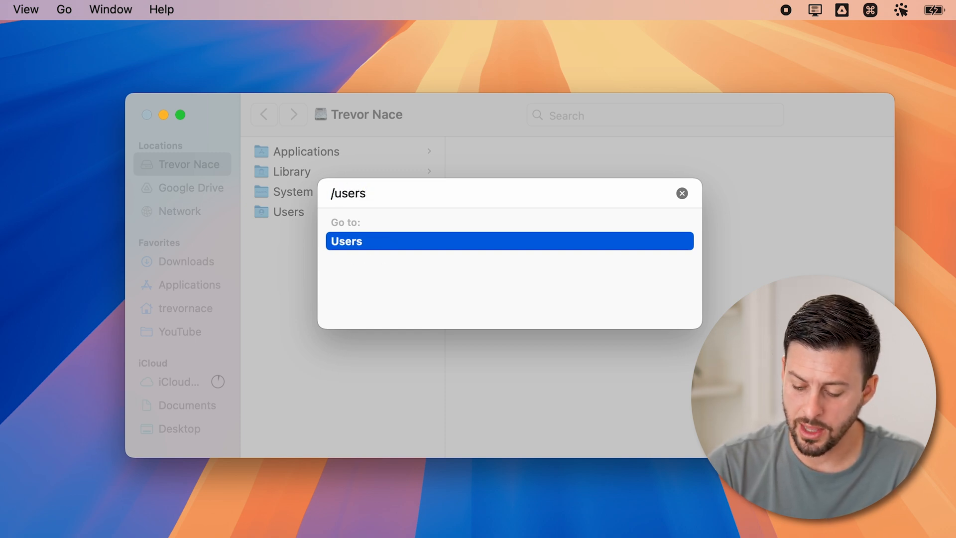
pyautogui.press('Return')
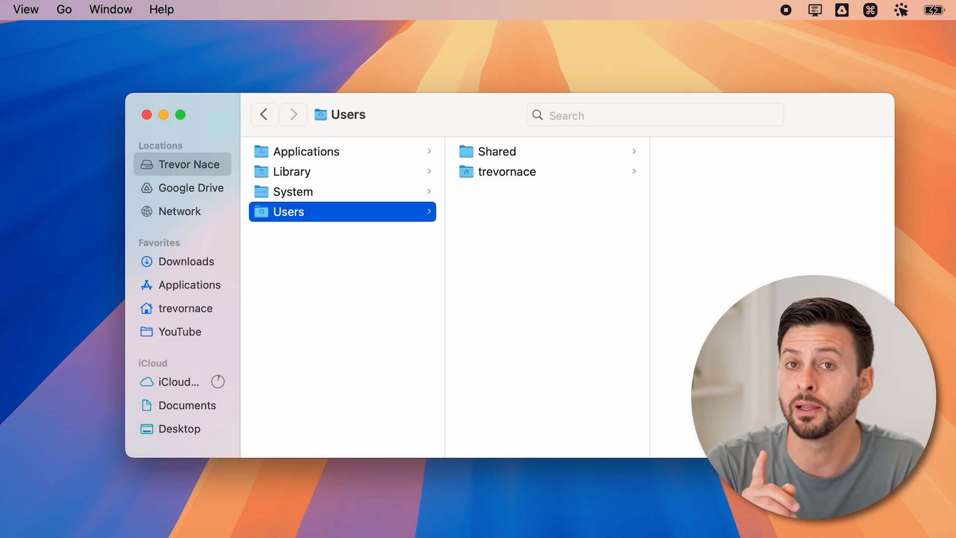
pyautogui.moveTo(451, 299)
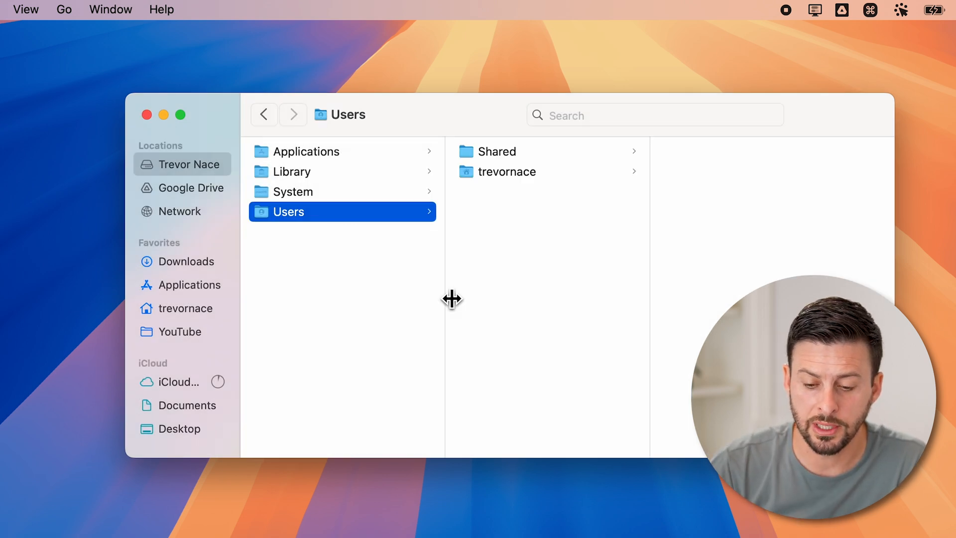